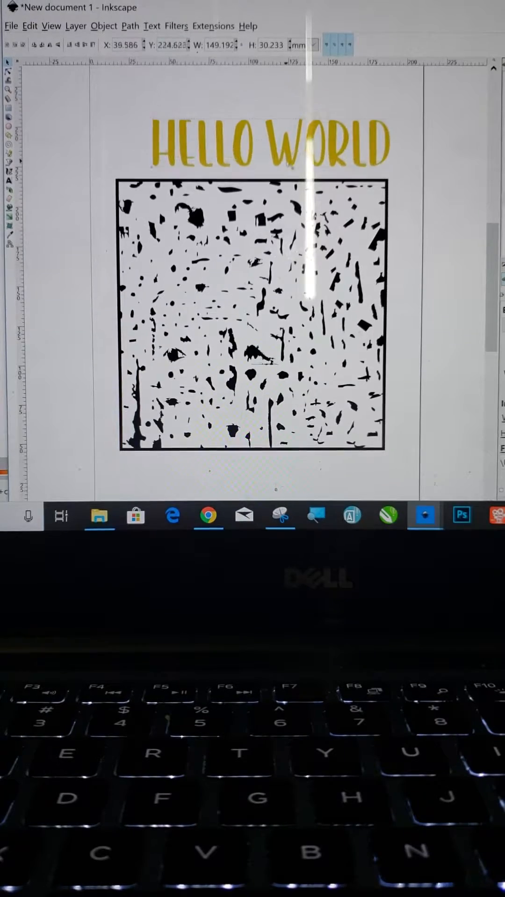
Drag the HELLO WORLD text to sit above the black splatter square.
{"action": "left_click_drag", "start_coordinate": [269, 146], "coordinate": [258, 292]}
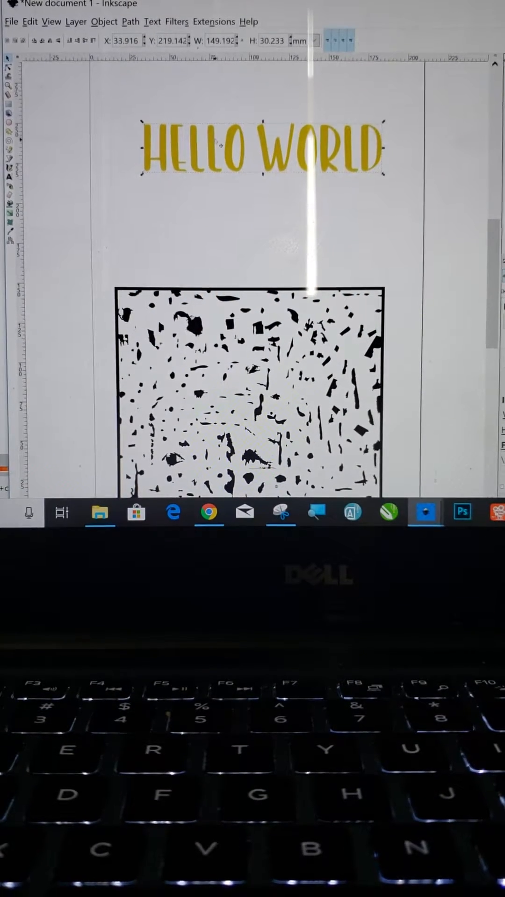
Send the HELLO WORLD text to the bottom of the stacking order via the Object menu.
{"action": "left_click", "coordinate": [104, 22]}
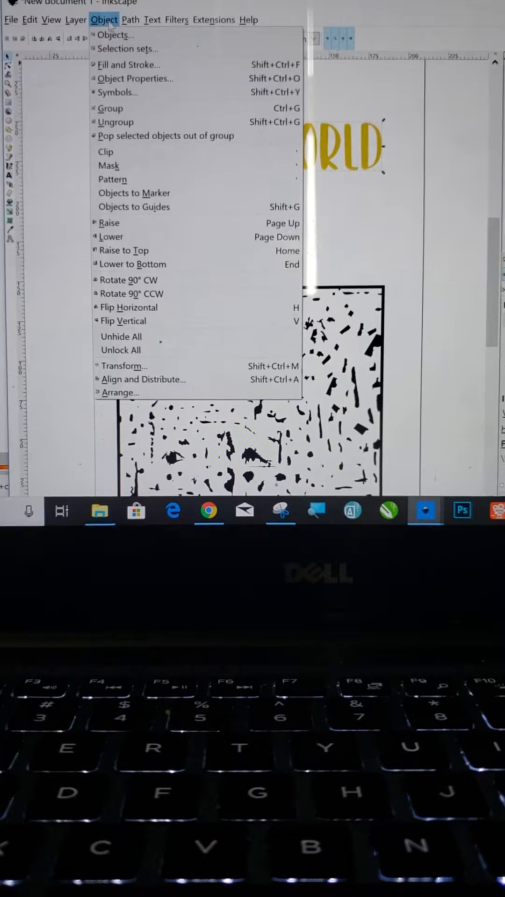
{"action": "mouse_move", "coordinate": [132, 265]}
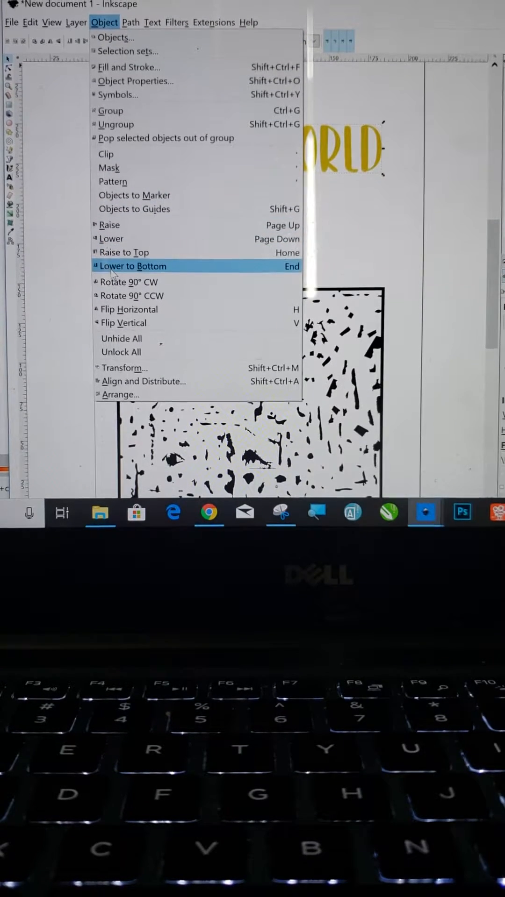
{"action": "mouse_move", "coordinate": [124, 251]}
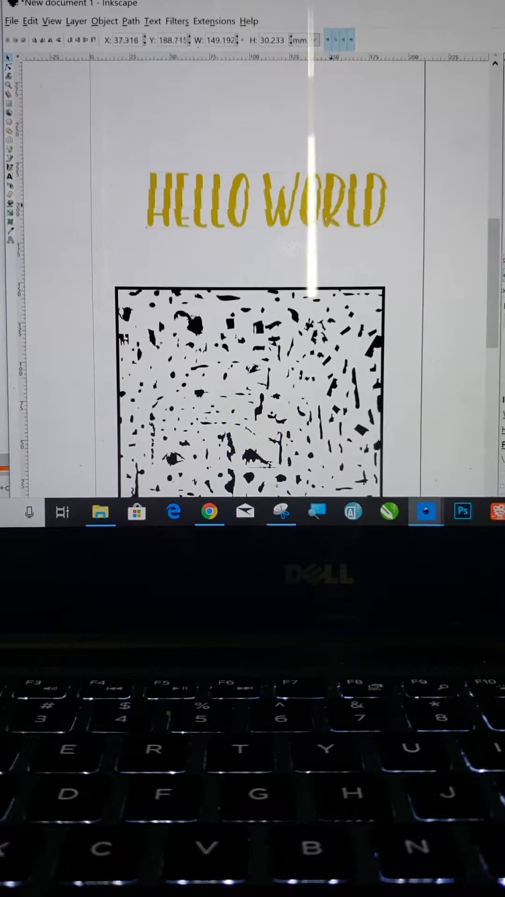
{"action": "left_click_drag", "start_coordinate": [264, 203], "coordinate": [254, 238]}
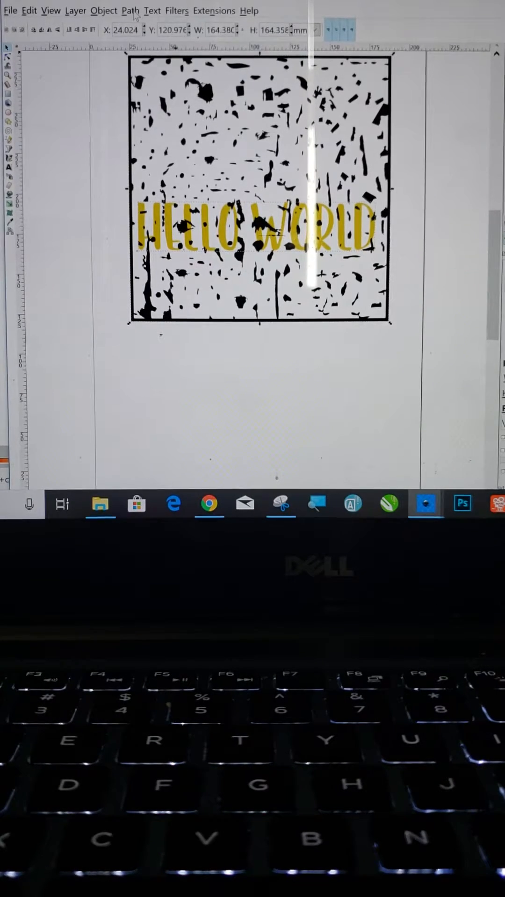
Apply Path > Difference to cut the splatter pattern out of the yellow letters.
{"action": "left_click", "coordinate": [130, 11]}
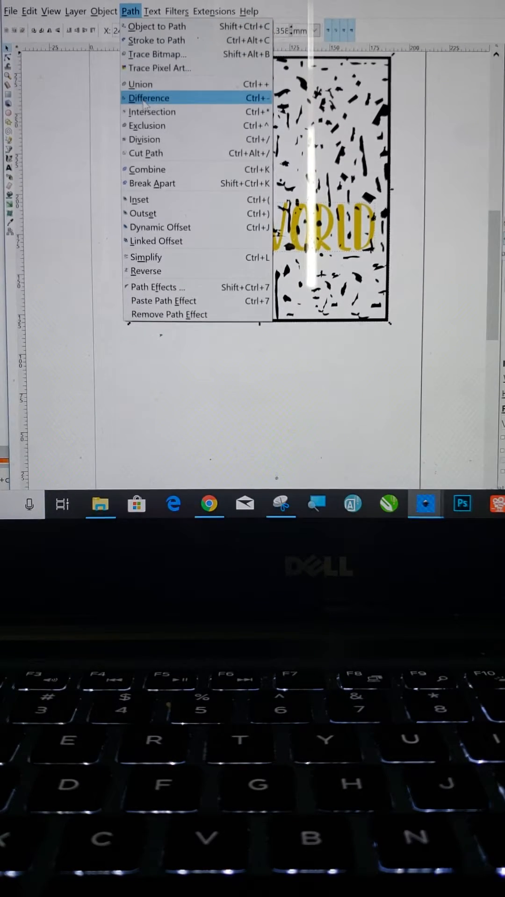
{"action": "left_click", "coordinate": [149, 97]}
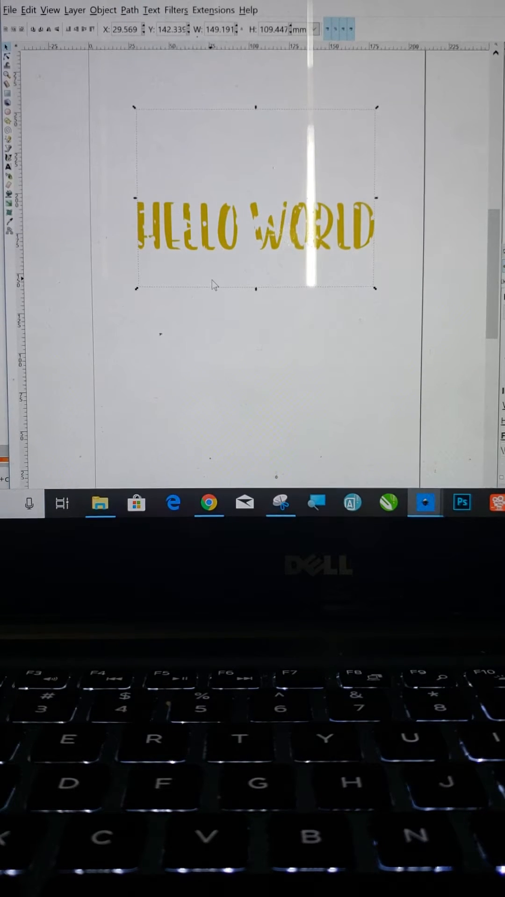